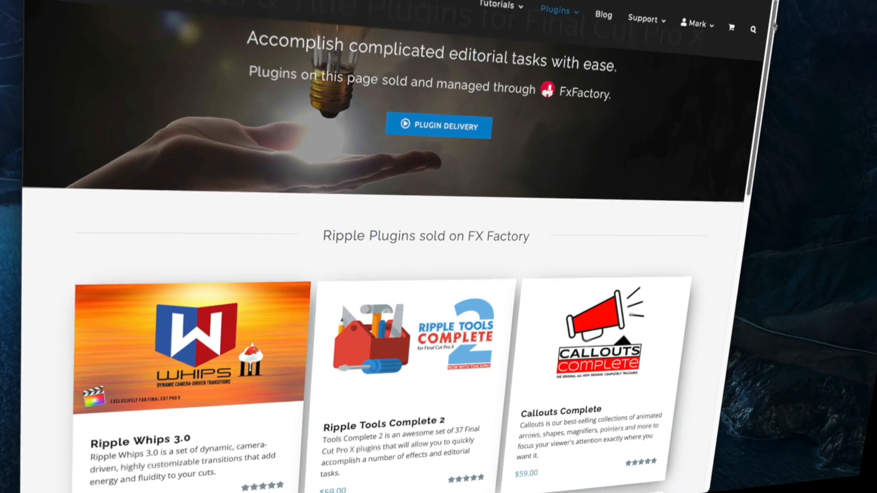
# Browse the Ripple Tools Complete presets and select the tracking example clip in the timeline
pyautogui.scroll(-3)
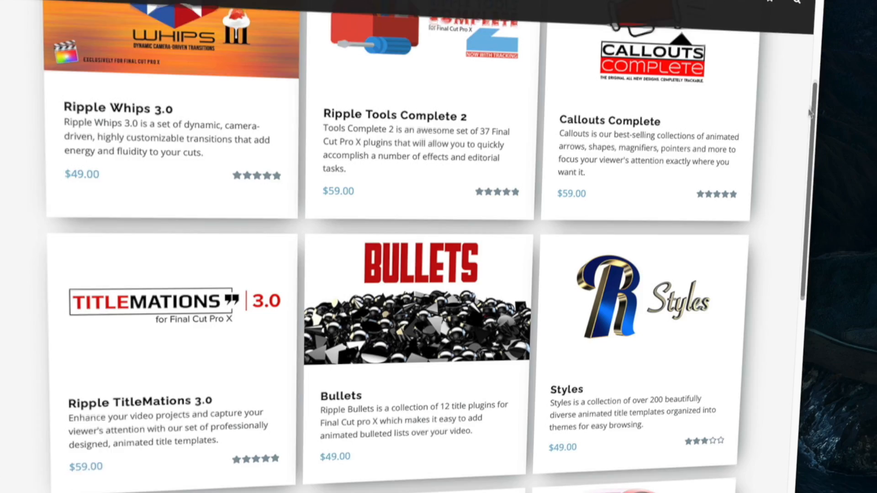
pyautogui.scroll(-3)
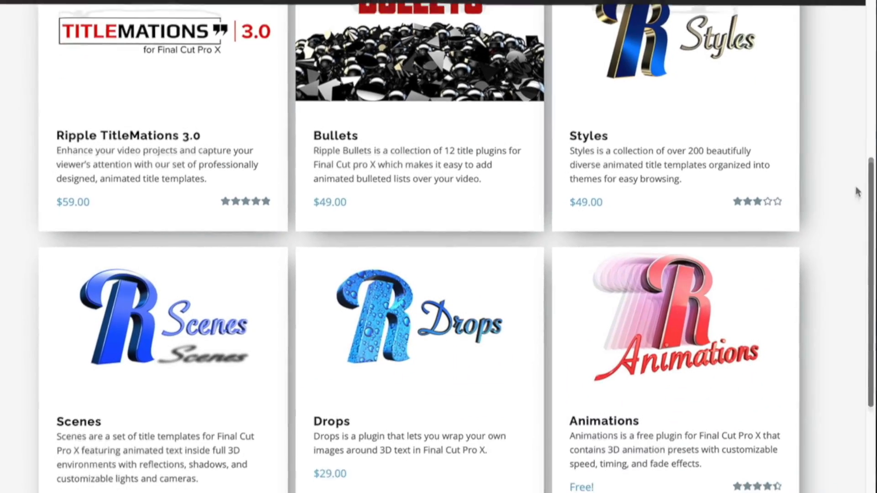
pyautogui.scroll(-3)
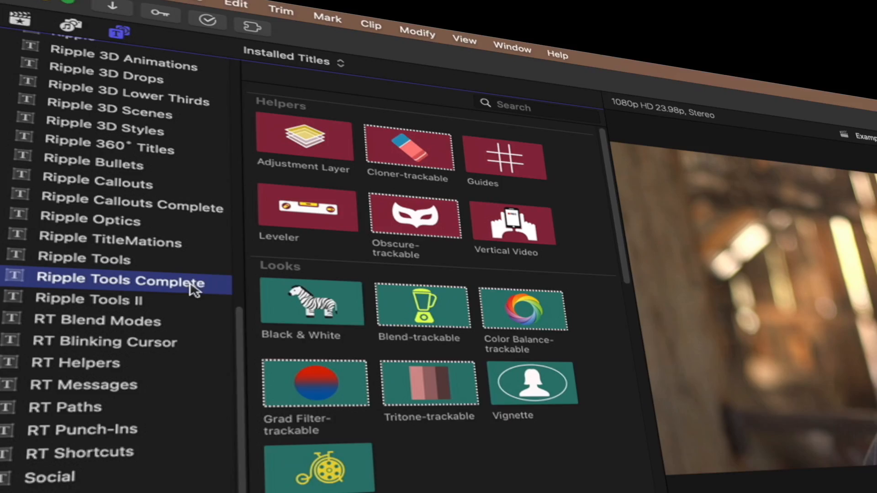
pyautogui.scroll(-3)
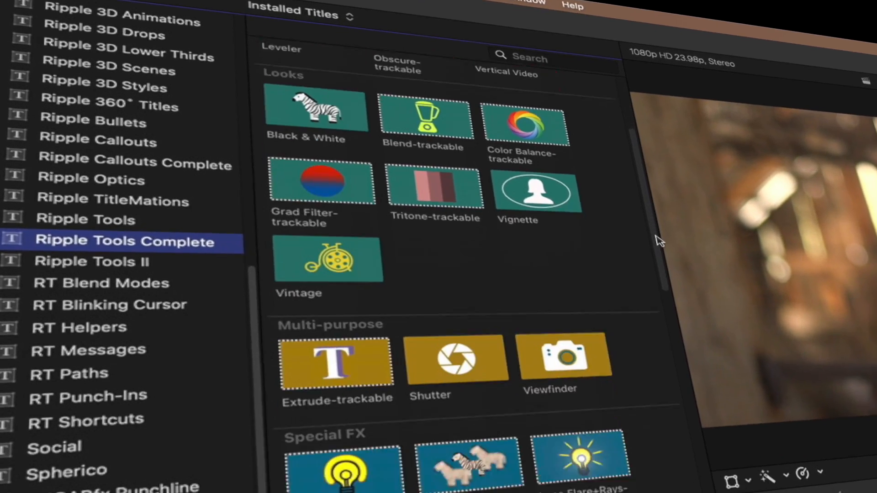
pyautogui.scroll(-3)
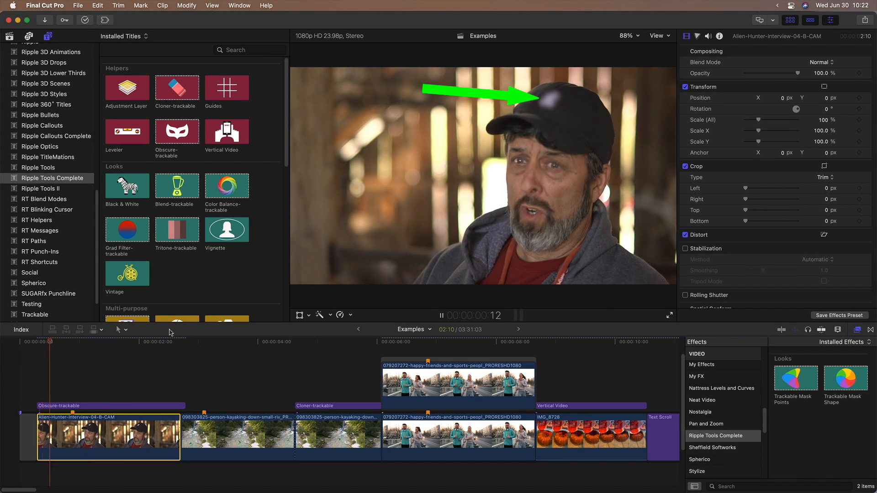
pyautogui.click(266, 342)
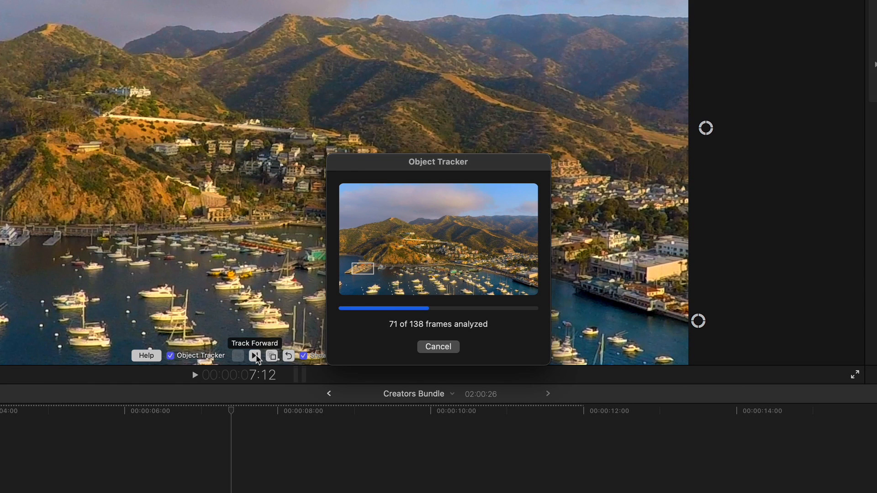
# Track the object forward, then jump through the scrolling credits and GLINTS title examples
pyautogui.click(437, 346)
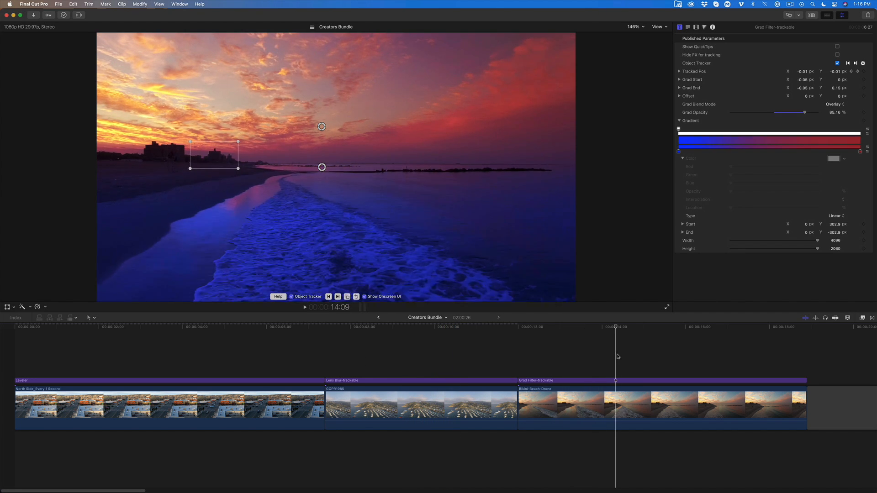
pyautogui.click(737, 327)
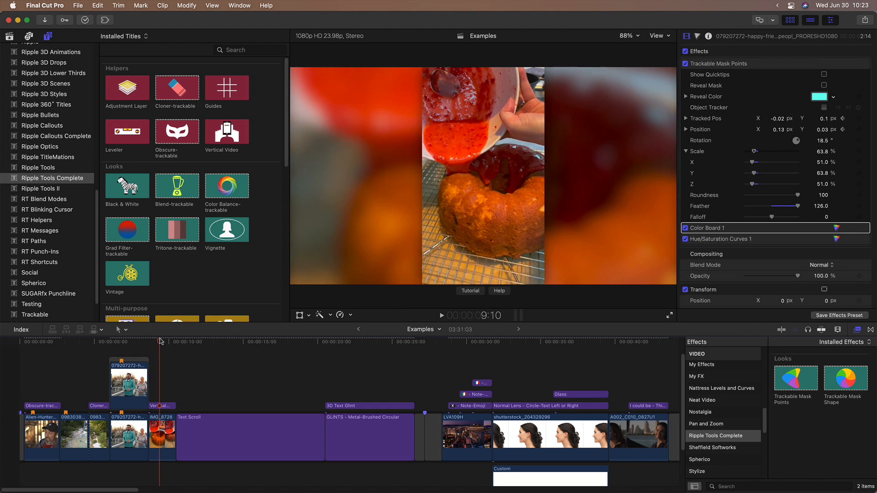
pyautogui.click(223, 341)
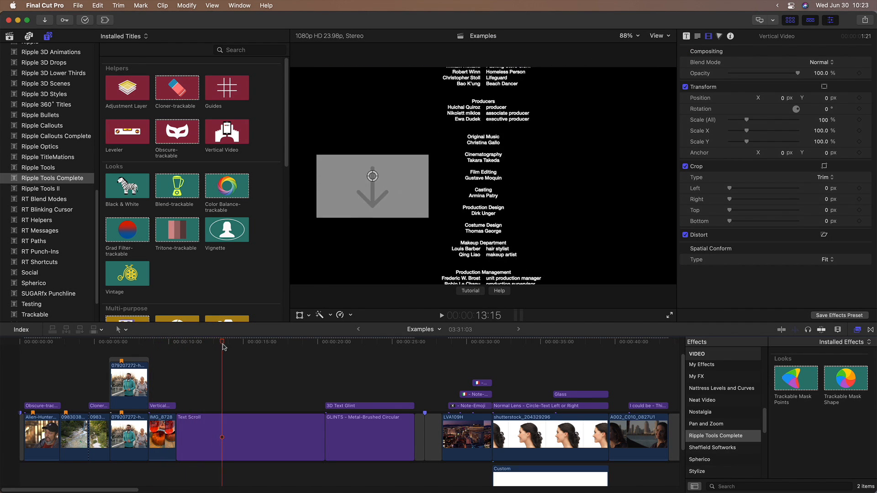
pyautogui.click(382, 342)
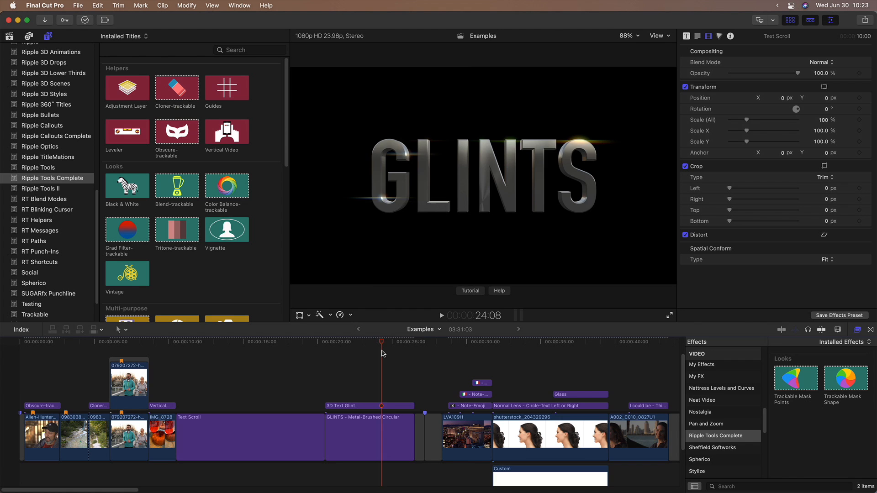
pyautogui.click(408, 355)
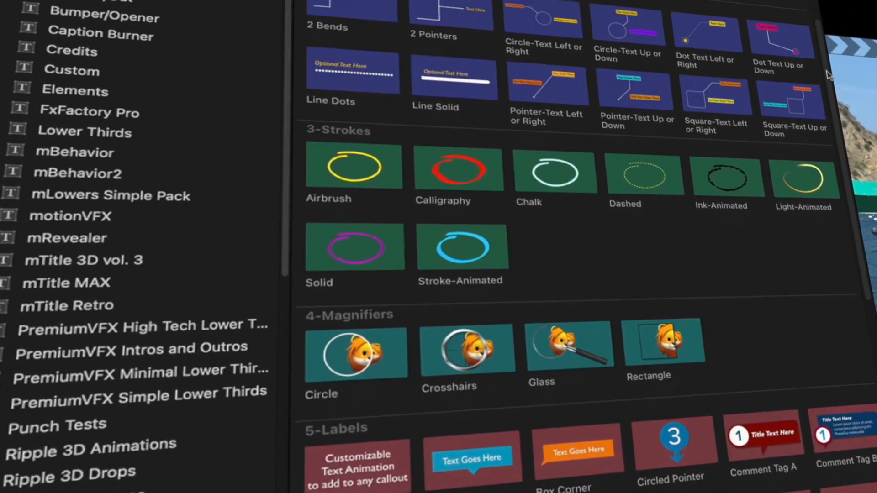
# Browse the Ripple Callouts Complete presets and play the thought-balloon callout clip
pyautogui.scroll(-3)
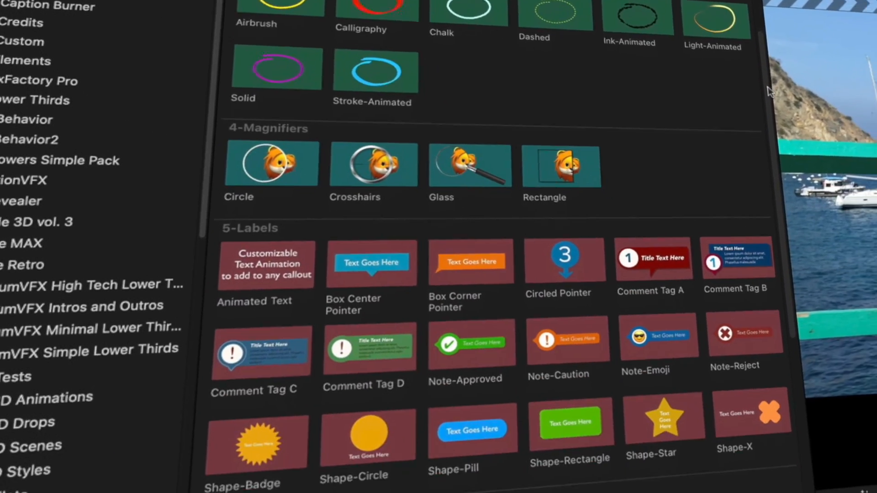
pyautogui.scroll(-3)
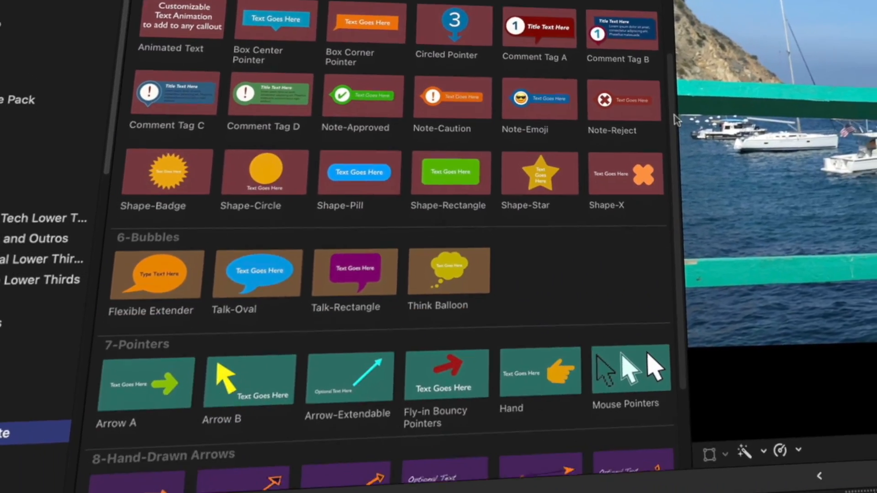
pyautogui.scroll(-3)
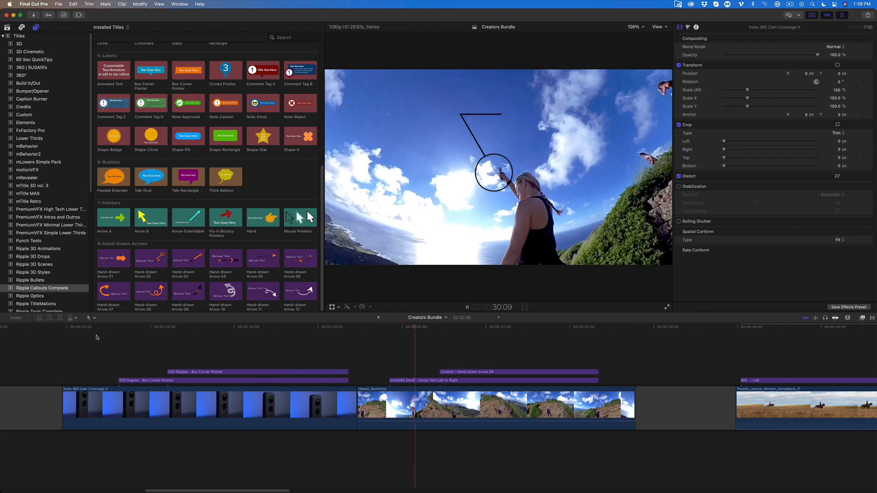
pyautogui.click(467, 307)
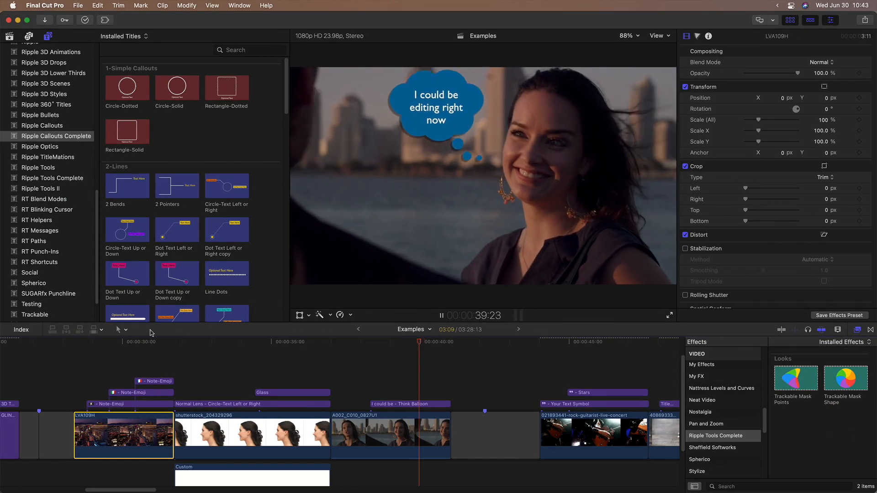
pyautogui.click(56, 158)
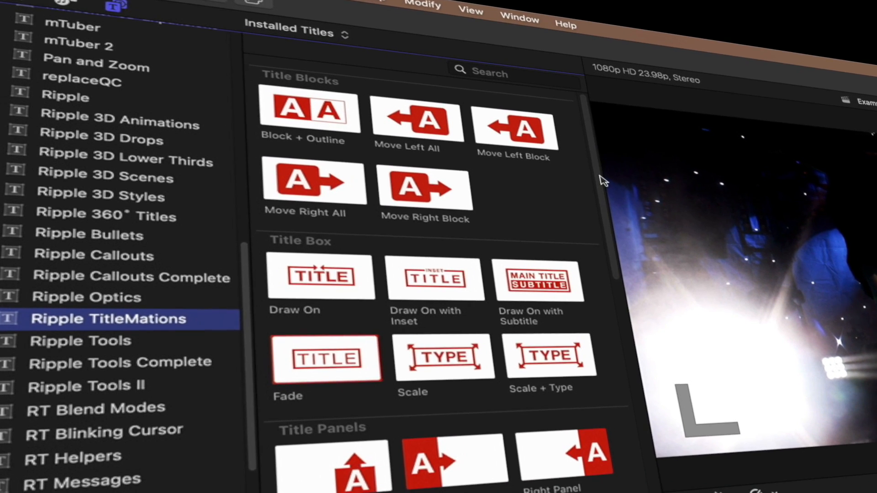
# Show Ripple TitleMations presets and play the BIG SKY COUNTRY banner clip
pyautogui.scroll(-3)
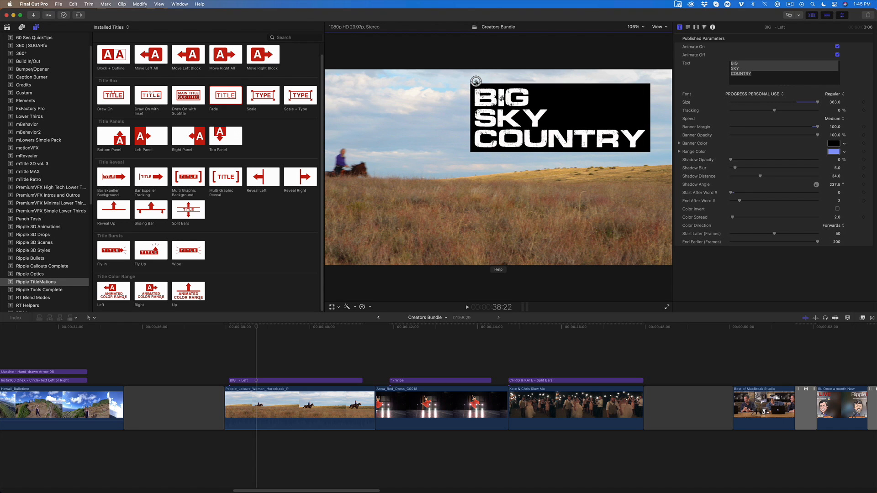
pyautogui.click(467, 307)
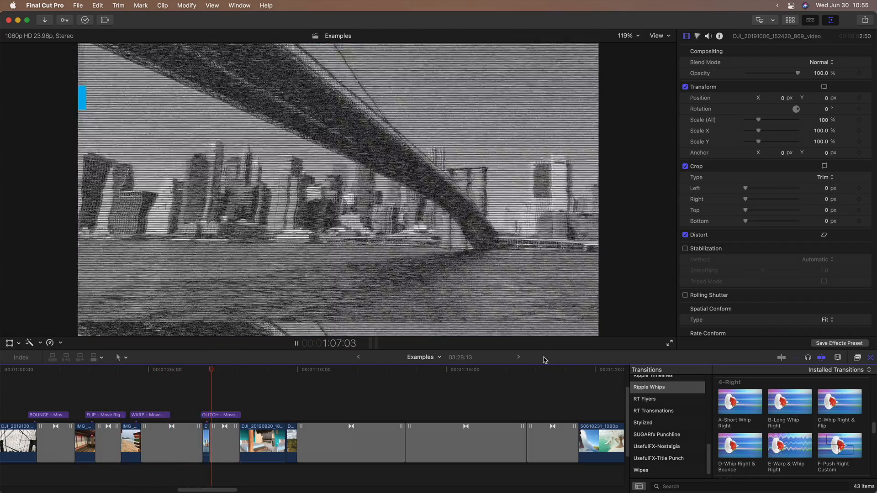
# Play the Ripple Whips transitions between the city clips
pyautogui.click(268, 370)
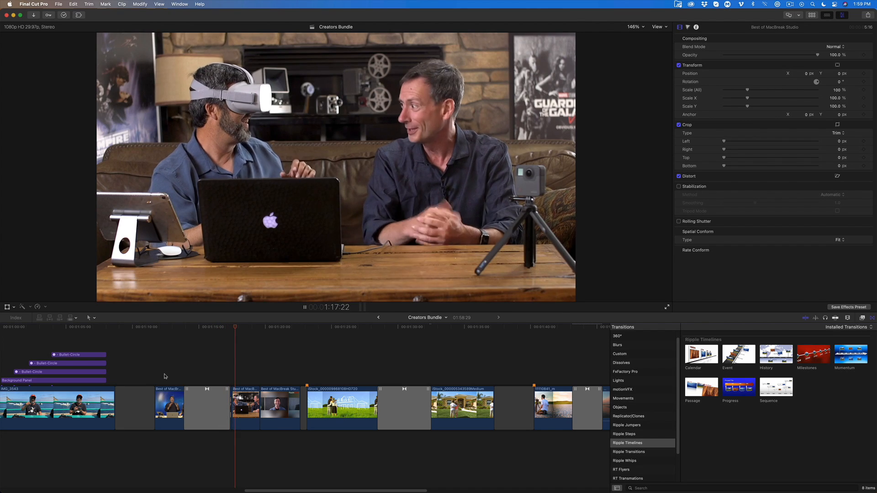
# Select the Ripple Timelines transition and set its View to Camera
pyautogui.click(371, 327)
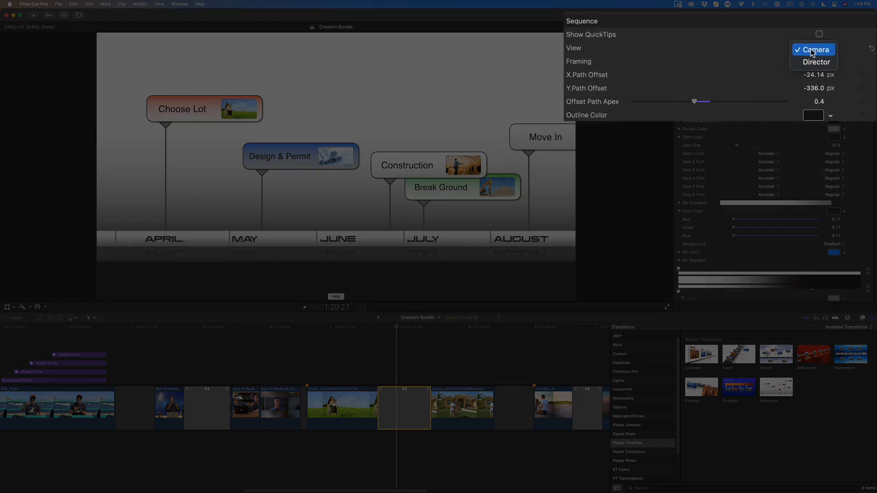
pyautogui.click(814, 63)
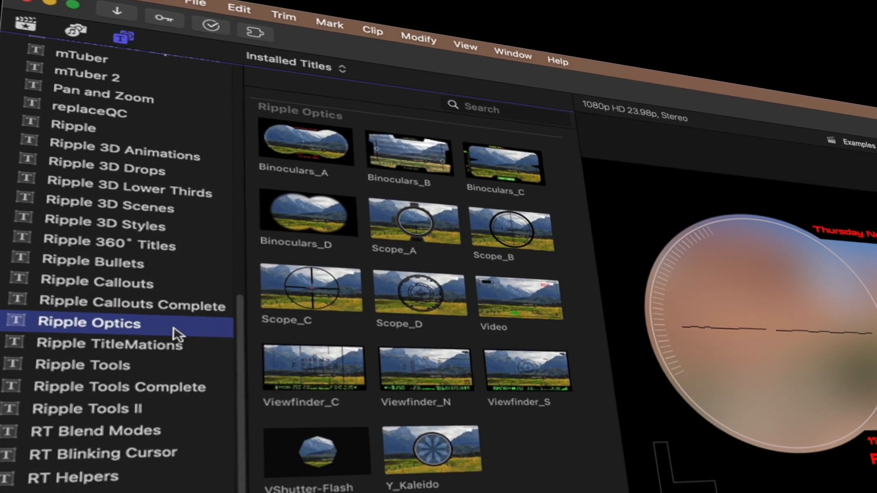
# Scroll through the Ripple Optics binocular, scope and viewfinder title thumbnails
pyautogui.scroll(-3)
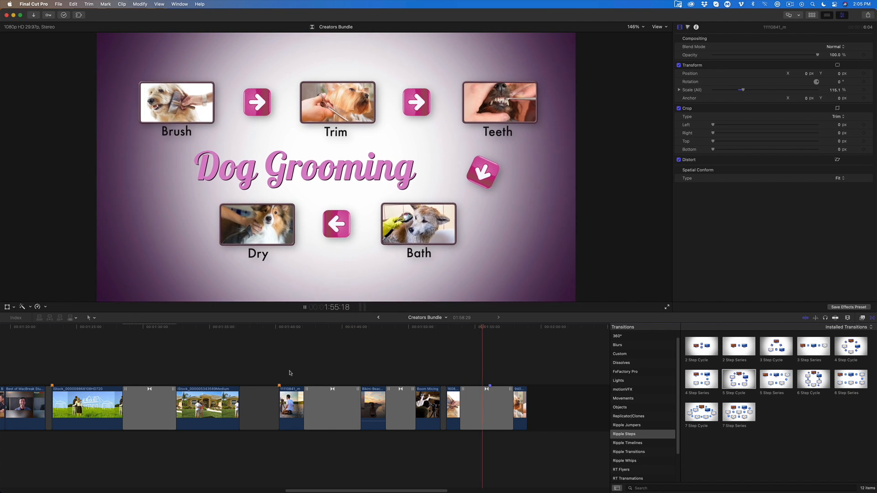
# Play the Ripple Steps Dog Grooming step-diagram transition
pyautogui.click(304, 307)
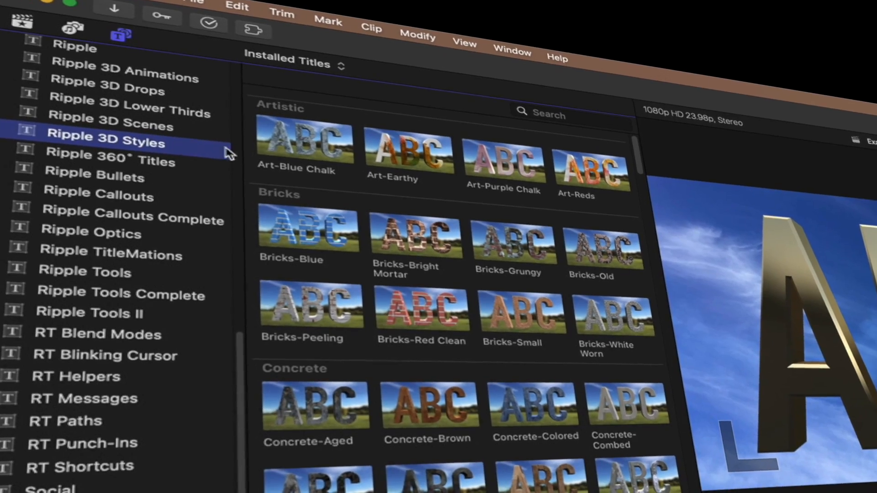
# Browse Ripple 3D Styles and preview the red Wood-Thick Paint ABC title
pyautogui.scroll(-3)
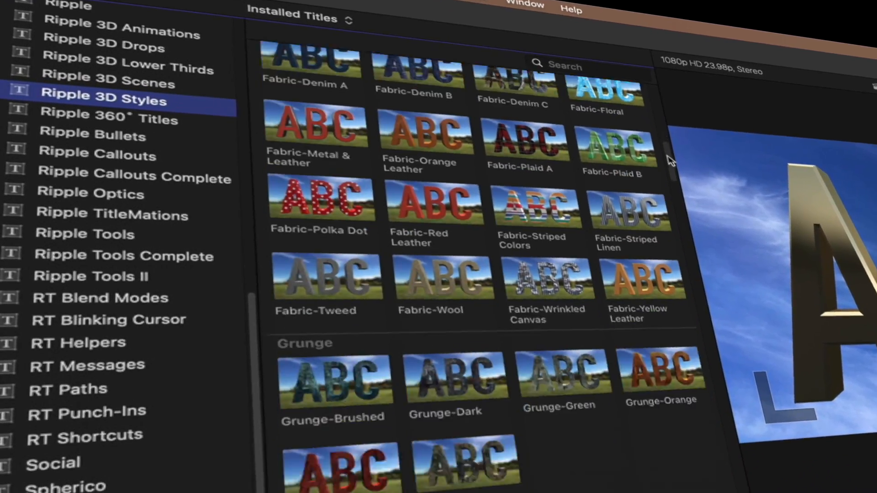
pyautogui.scroll(-3)
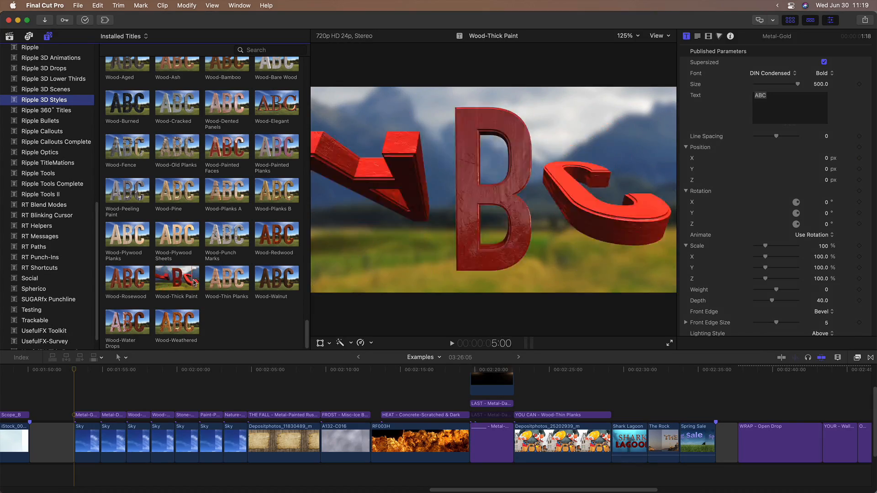
pyautogui.click(451, 343)
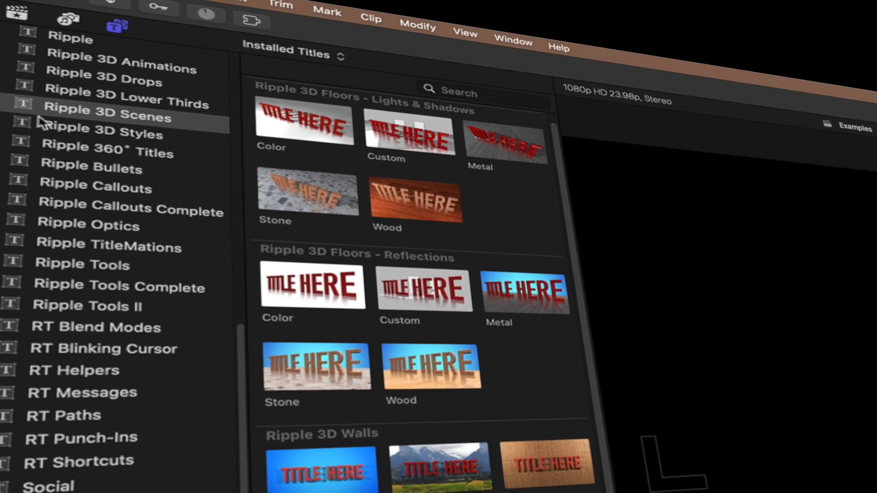
# Show the Ripple 3D Scenes floor and wall title templates
pyautogui.click(106, 116)
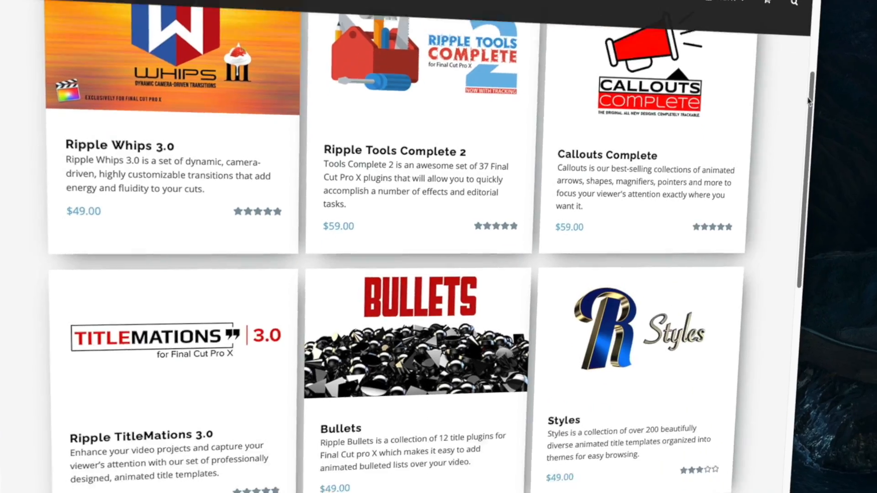
pyautogui.scroll(-3)
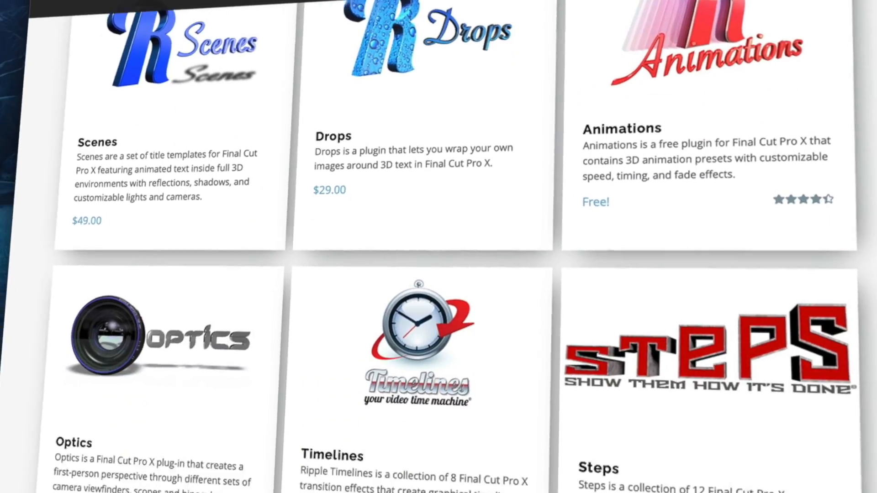